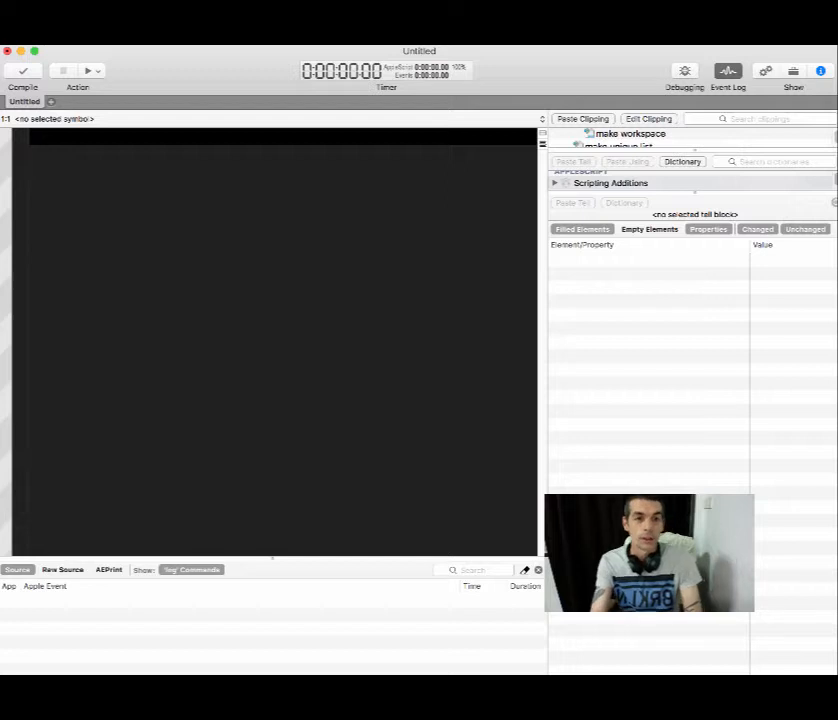
Insert a 'tell application "System Events"' clipping and bring up its dictionary explorer.
type("ta")
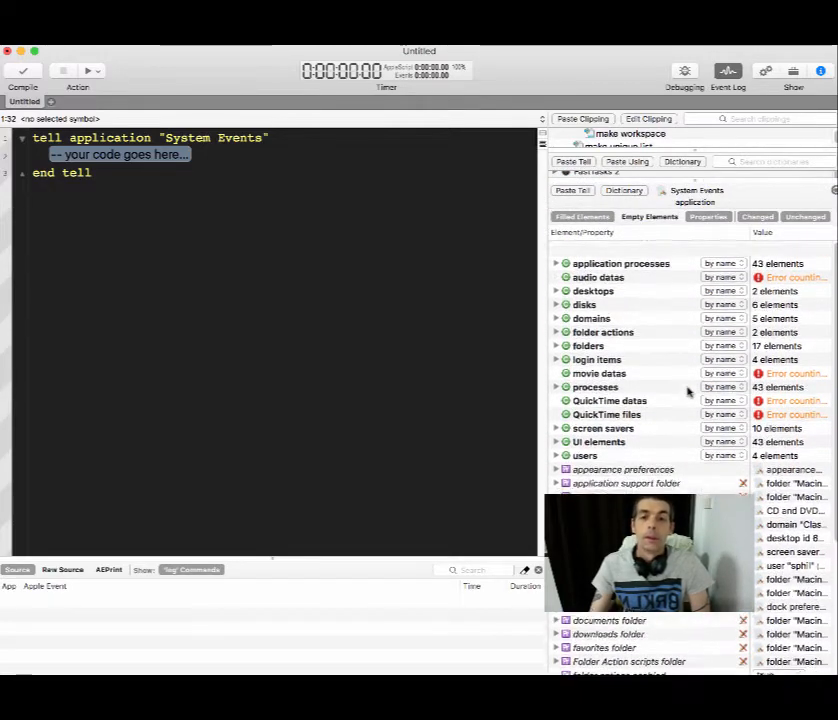
Expand 'application processes' and select the App Store process among the 43 listed.
scroll("down", 3)
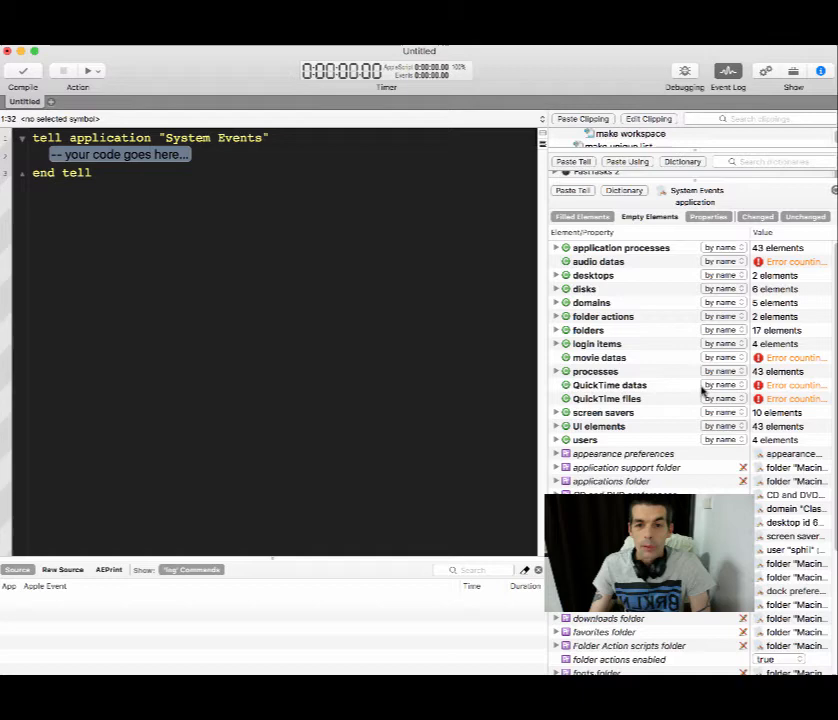
scroll("down", 3)
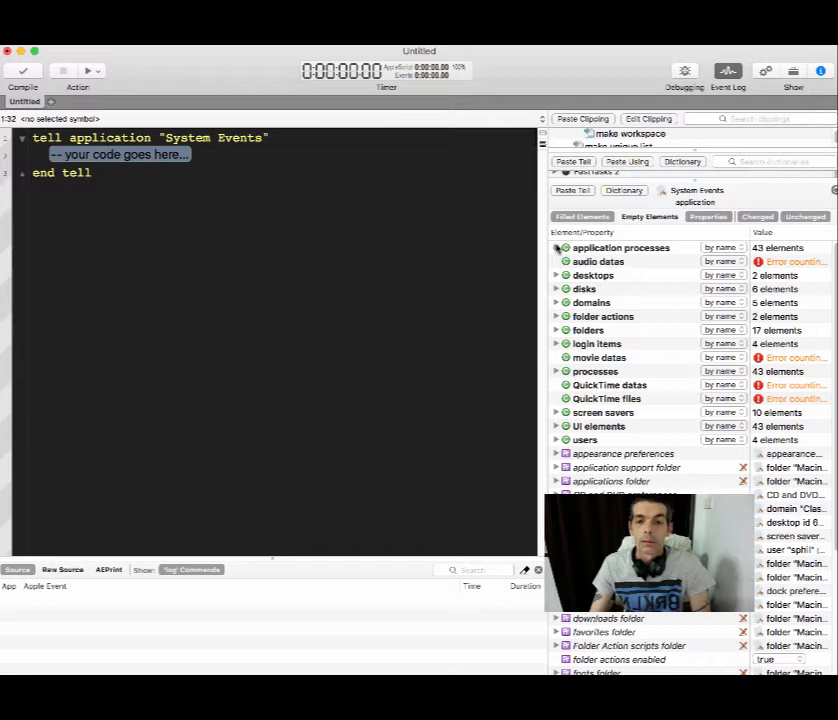
left_click(556, 247)
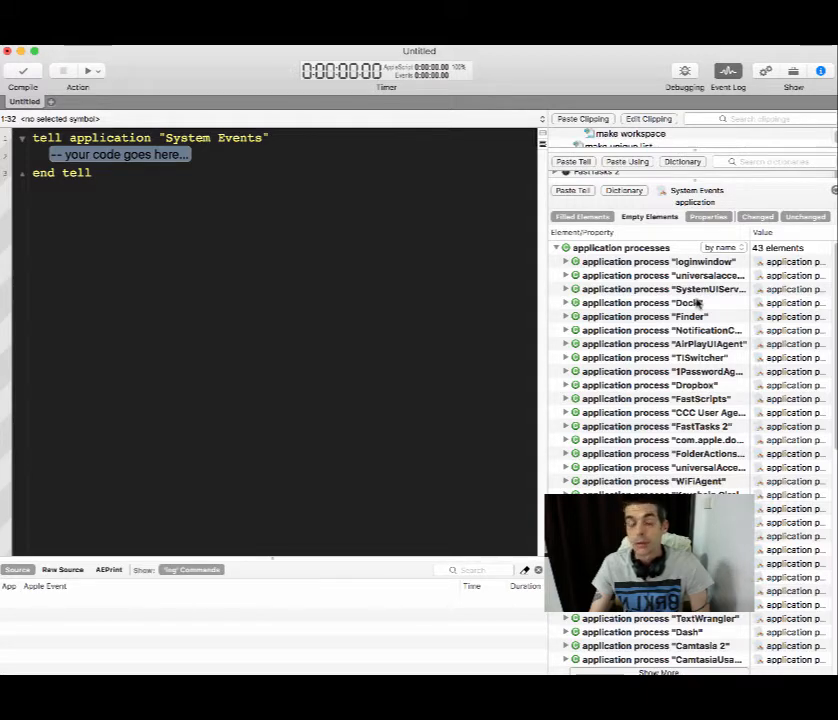
scroll("down", 3)
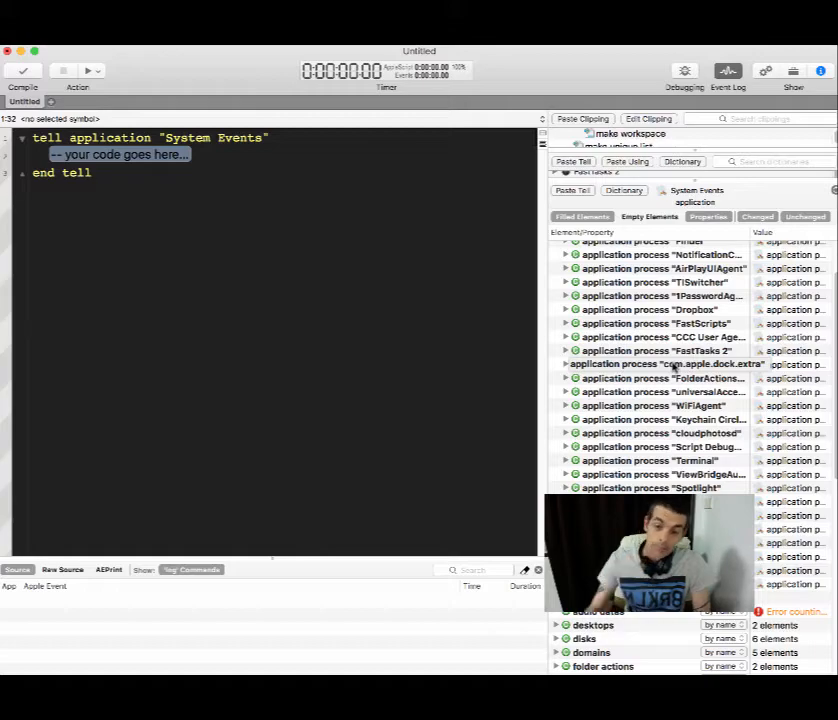
scroll("down", 3)
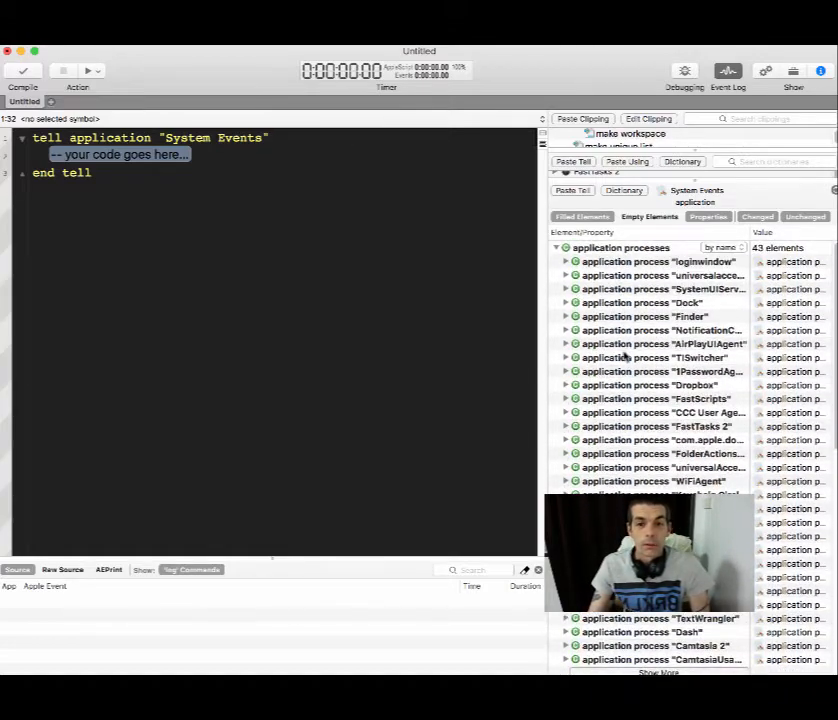
scroll("down", 3)
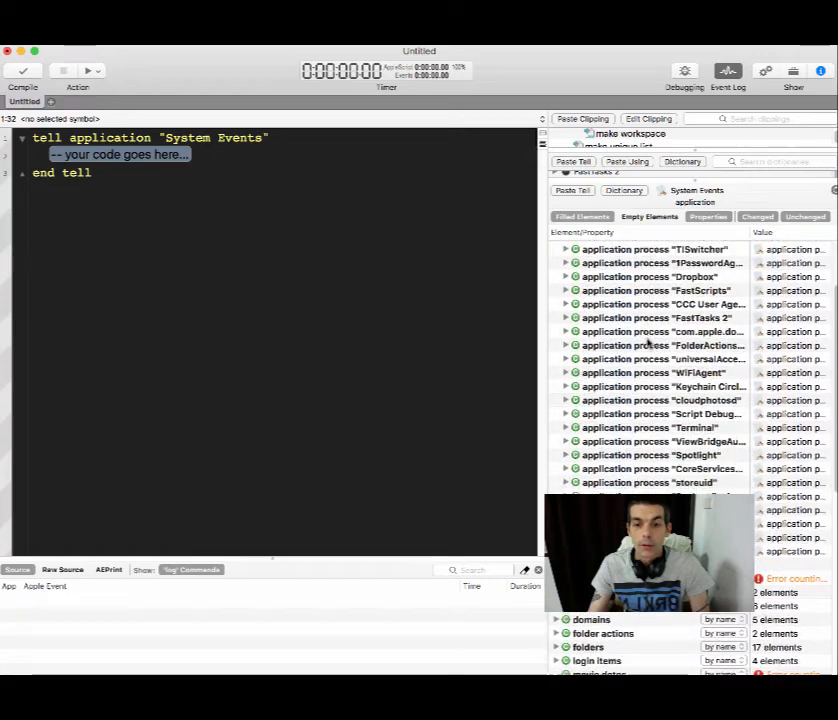
scroll("down", 3)
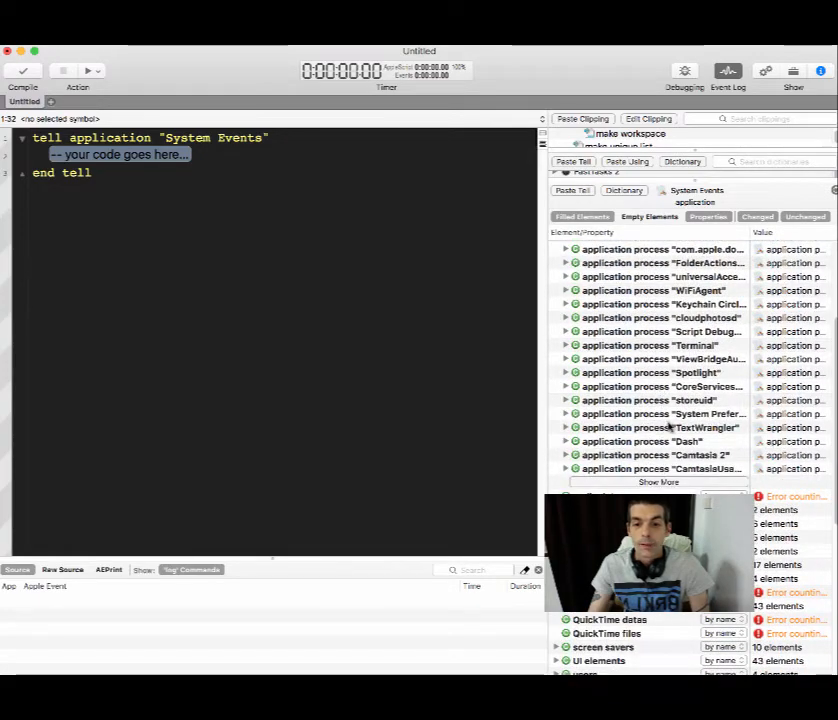
scroll("down", 3)
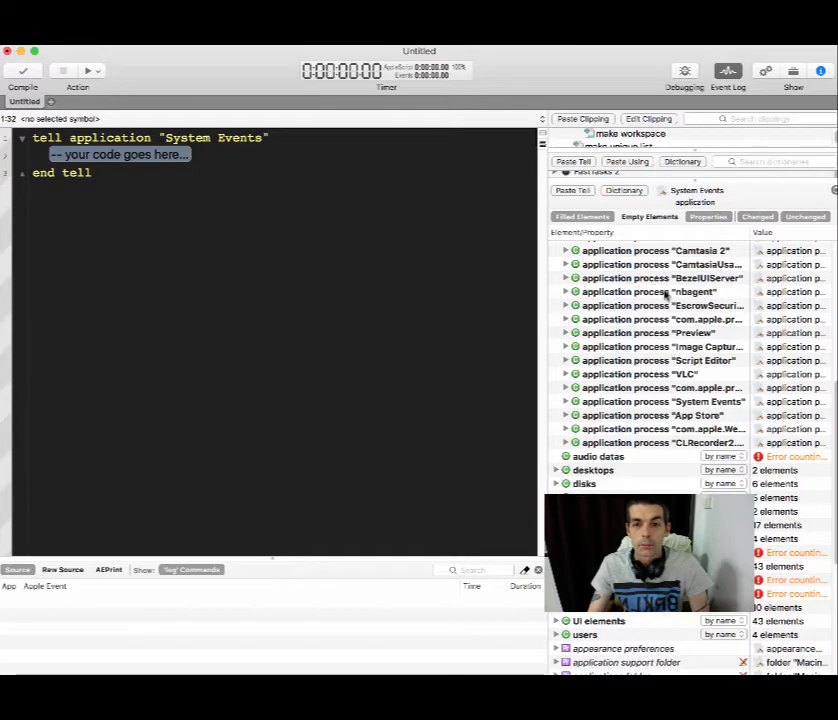
scroll("down", 3)
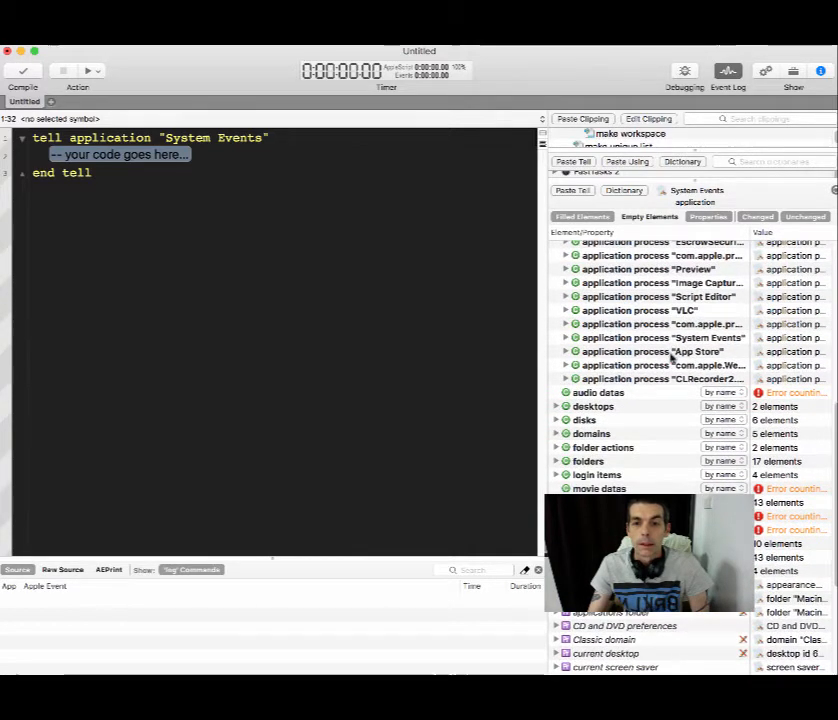
left_click(645, 351)
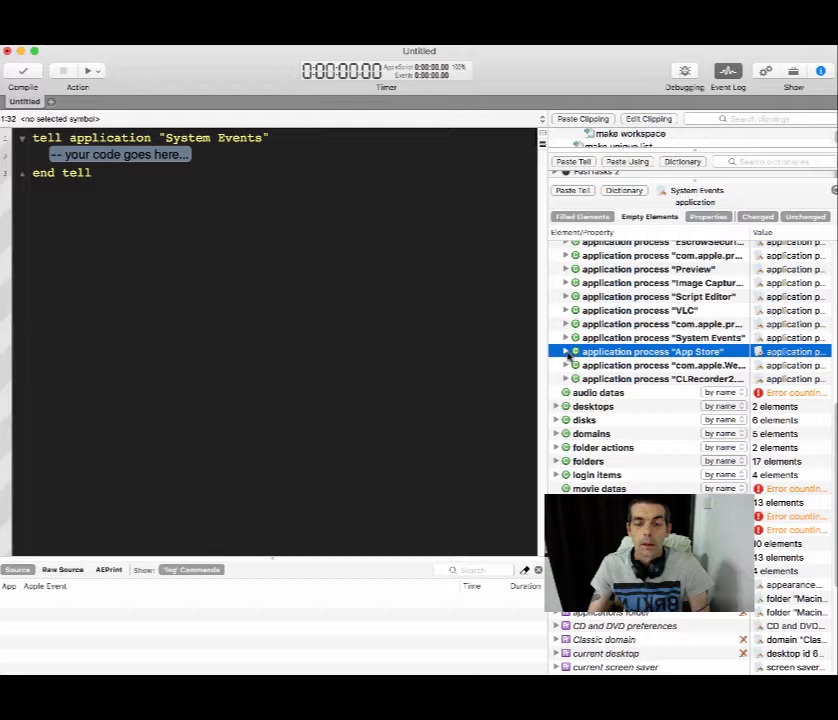
Drill from the App Store process through UI element "App Store" and toolbars into toolbar 1's UI elements.
left_click(566, 351)
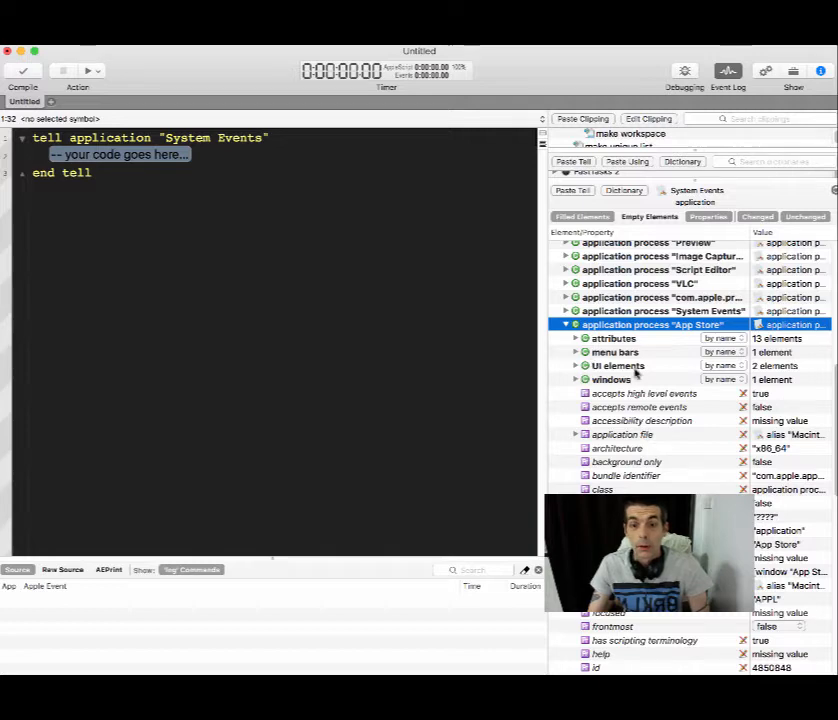
left_click(617, 365)
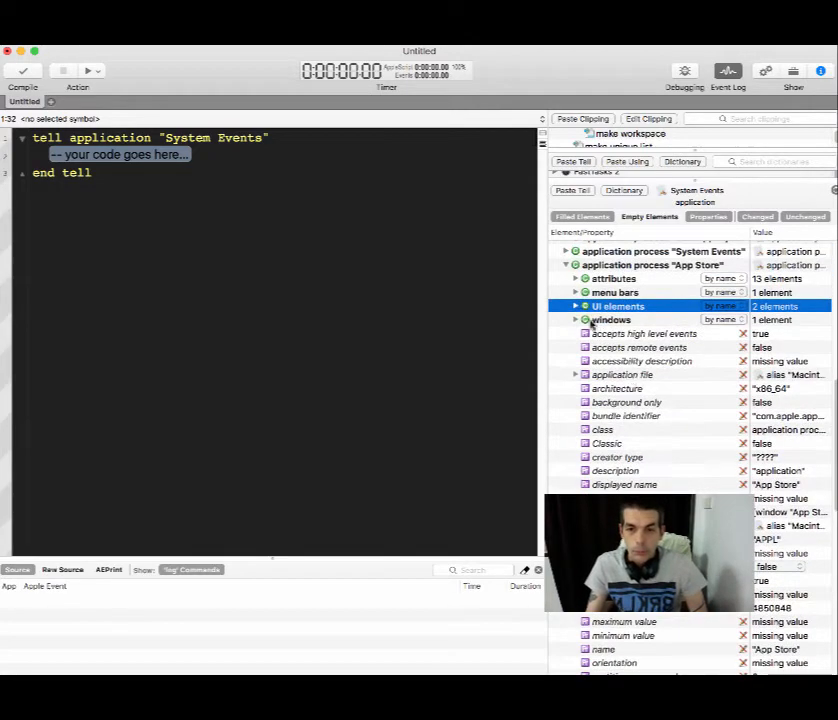
left_click(575, 306)
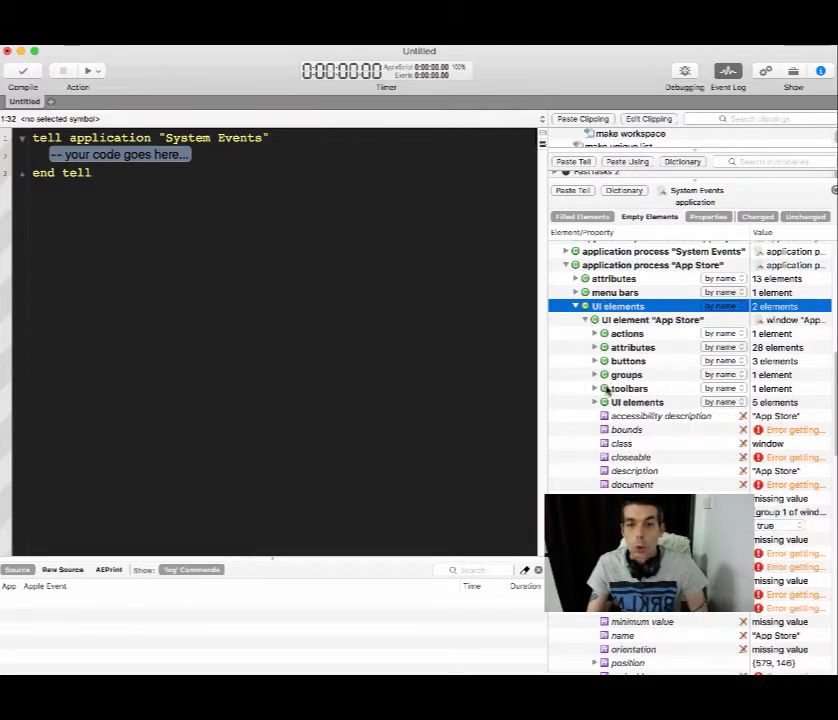
left_click(594, 388)
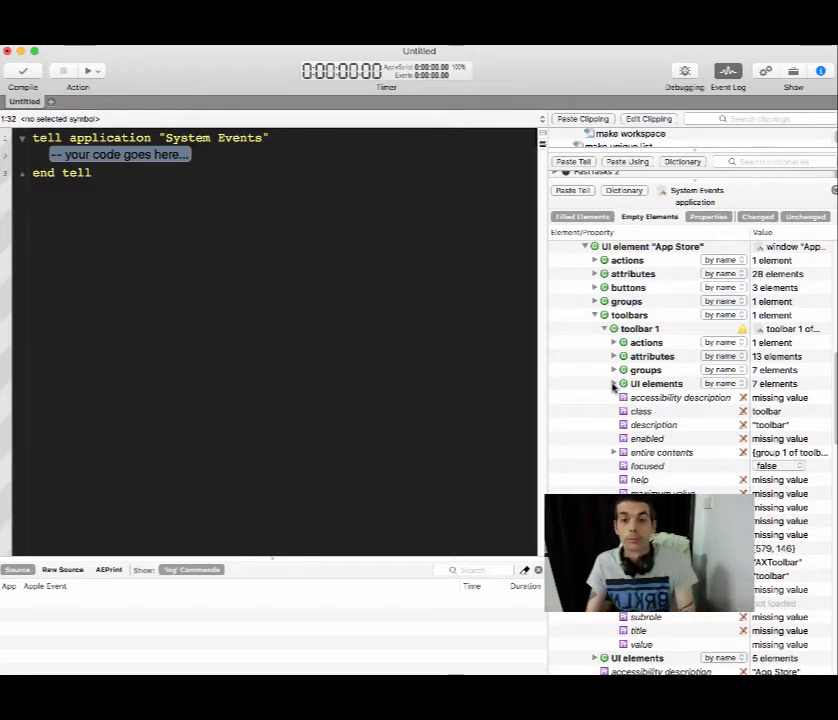
left_click(614, 383)
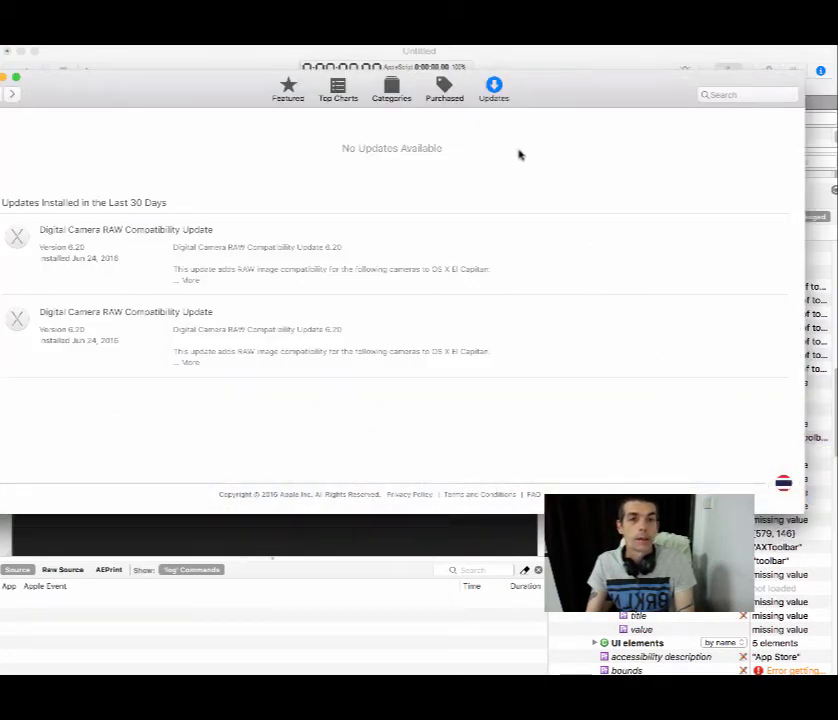
Bring App Store forward to view its Updates toolbar, then return to Script Debugger.
left_click(491, 90)
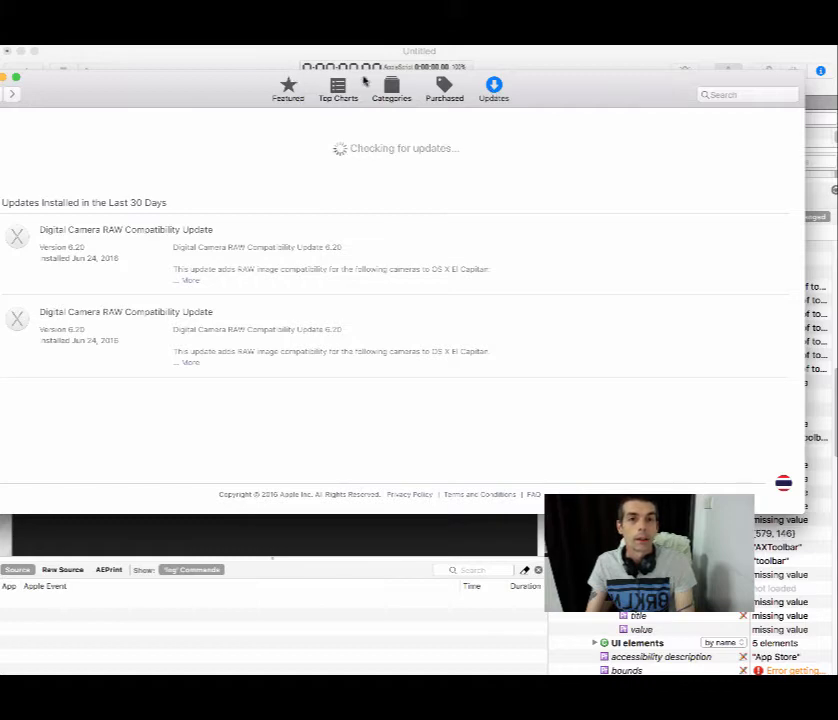
left_click(288, 88)
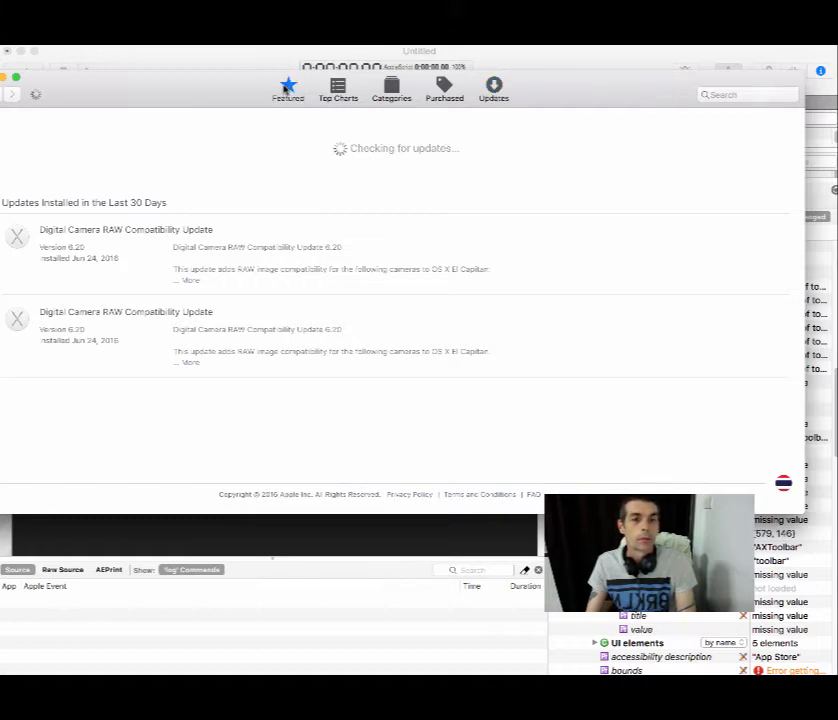
left_click(286, 88)
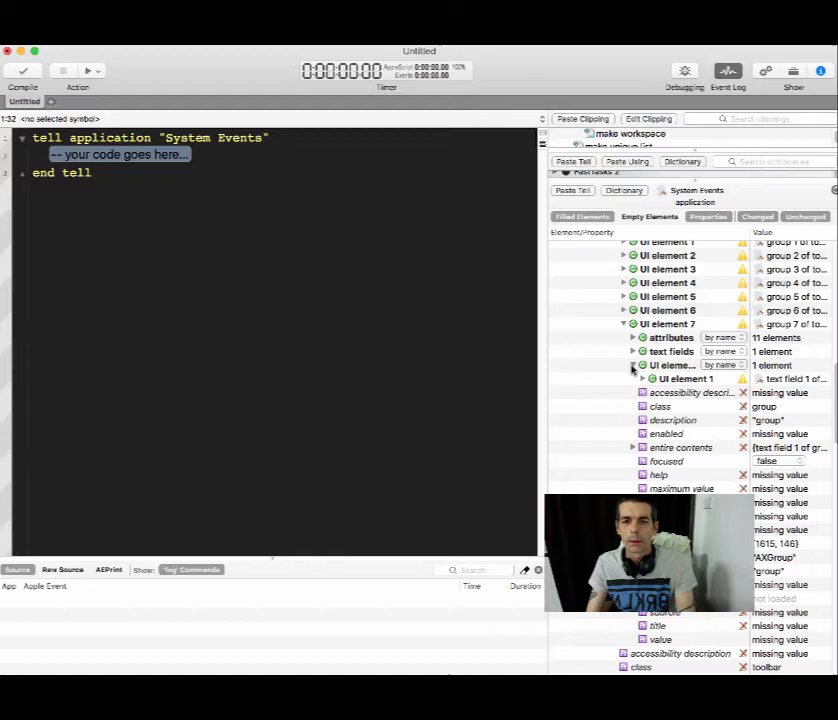
Expand UI element 7's inner UI element 1 and check its role description as the search text field.
left_click(632, 365)
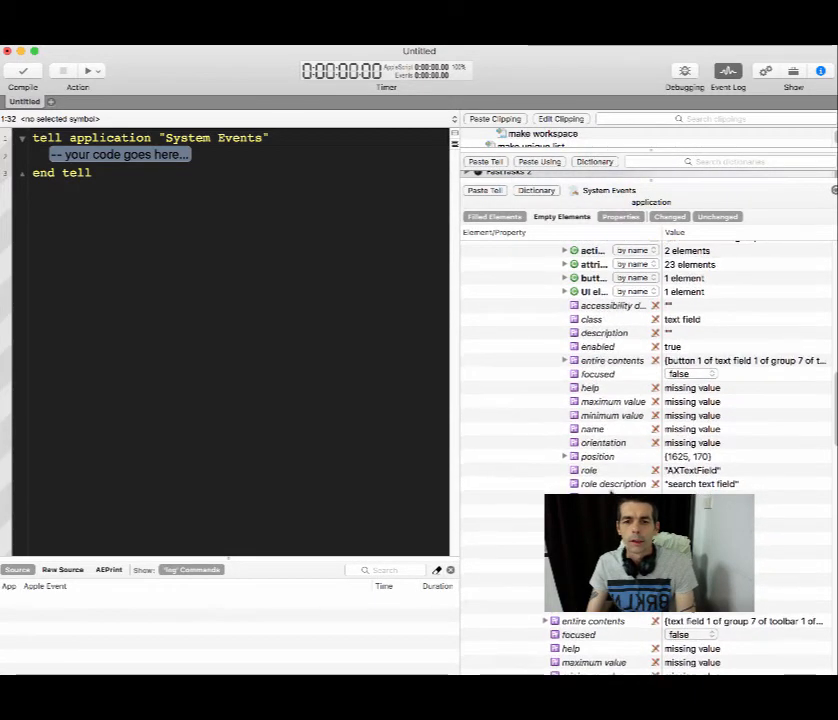
left_click(614, 483)
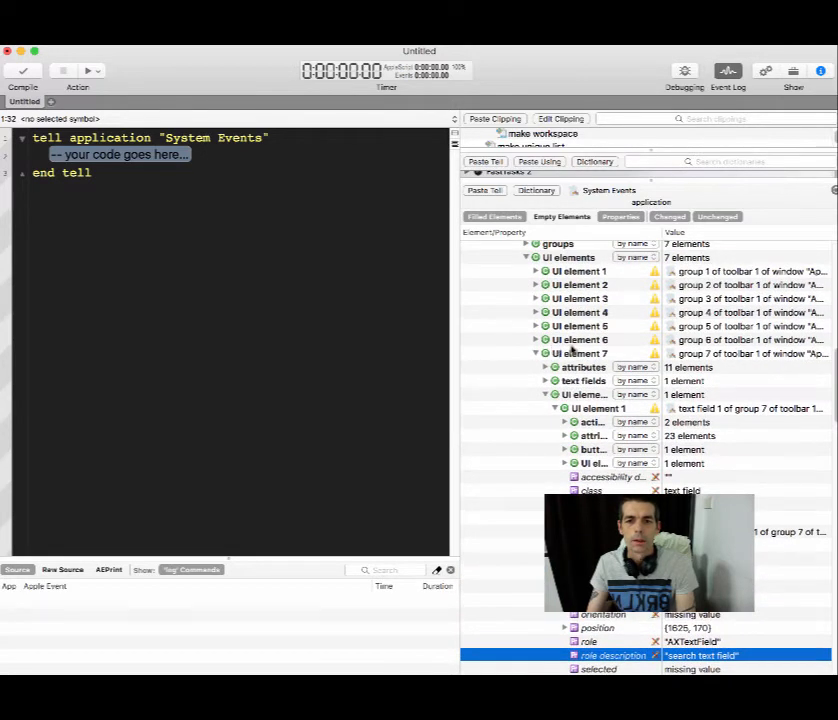
Expand toolbar UI element 6 to reveal its UI element 1, the Updates radio button.
left_click(577, 339)
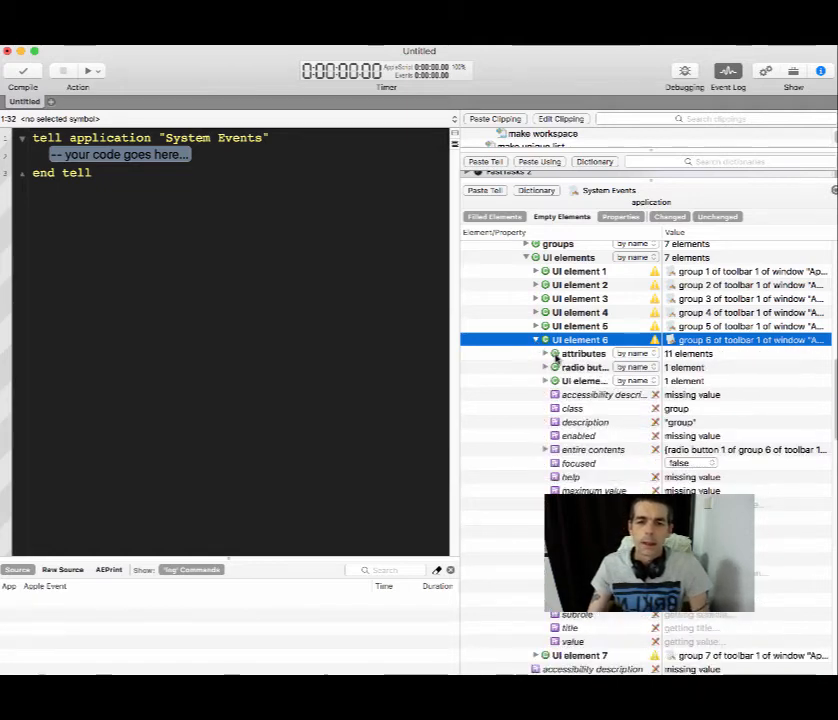
left_click(546, 380)
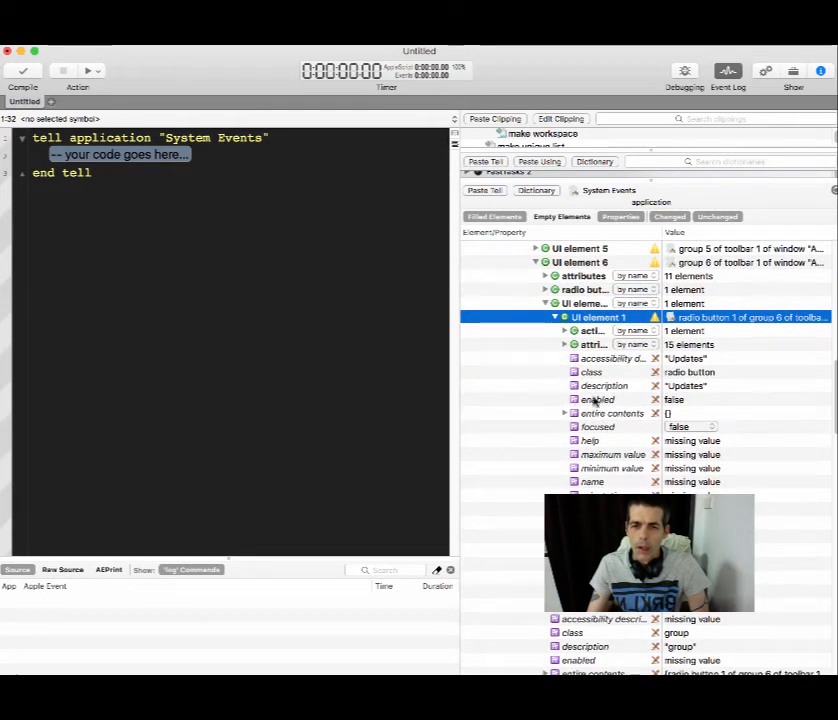
left_click(604, 385)
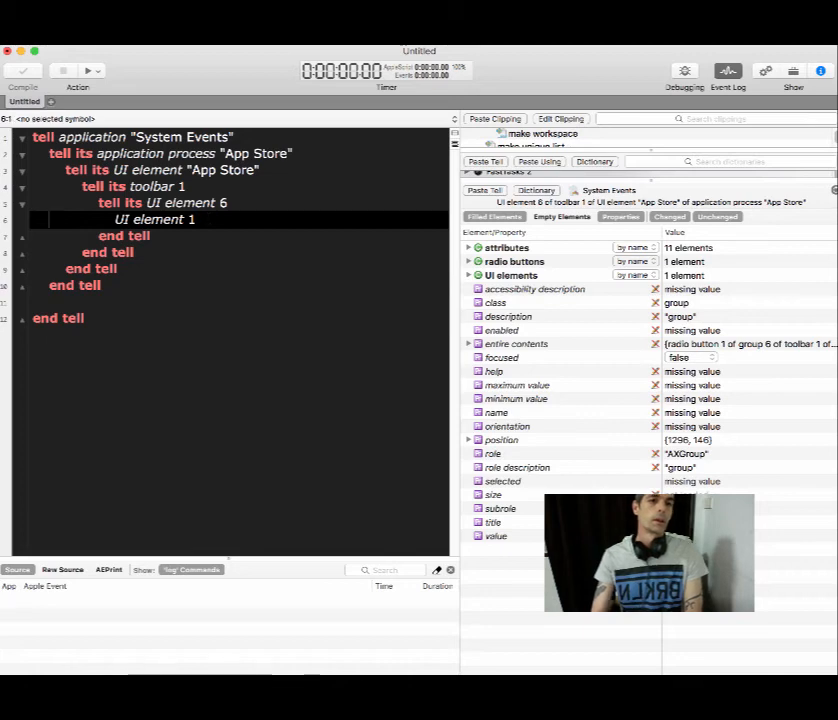
Add a 'tell application "App Store"' block above the System Events block.
type("tell application \"App Store")
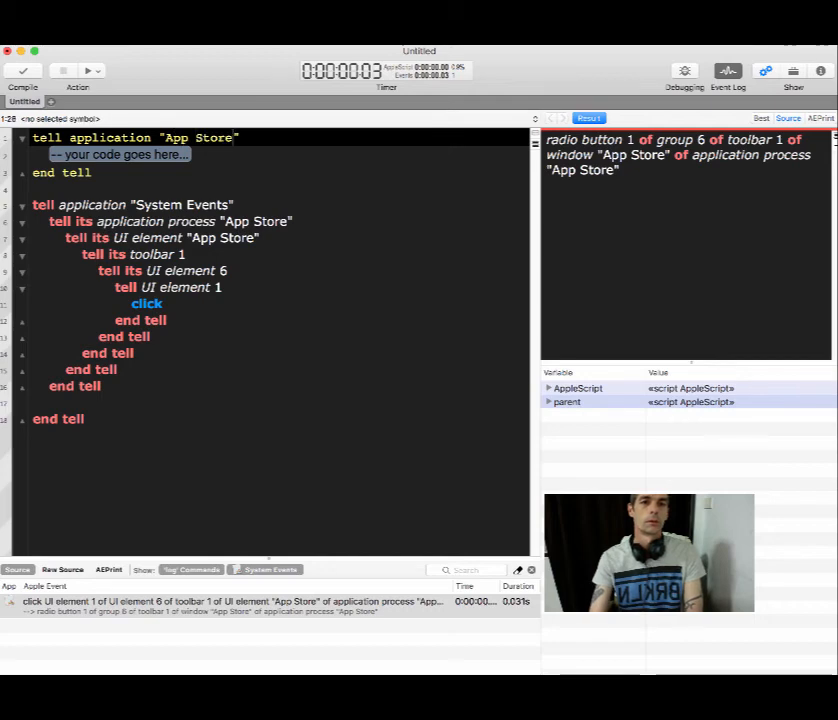
Add activate inside the App Store block and run the script to bring up the Updates page.
type("activate")
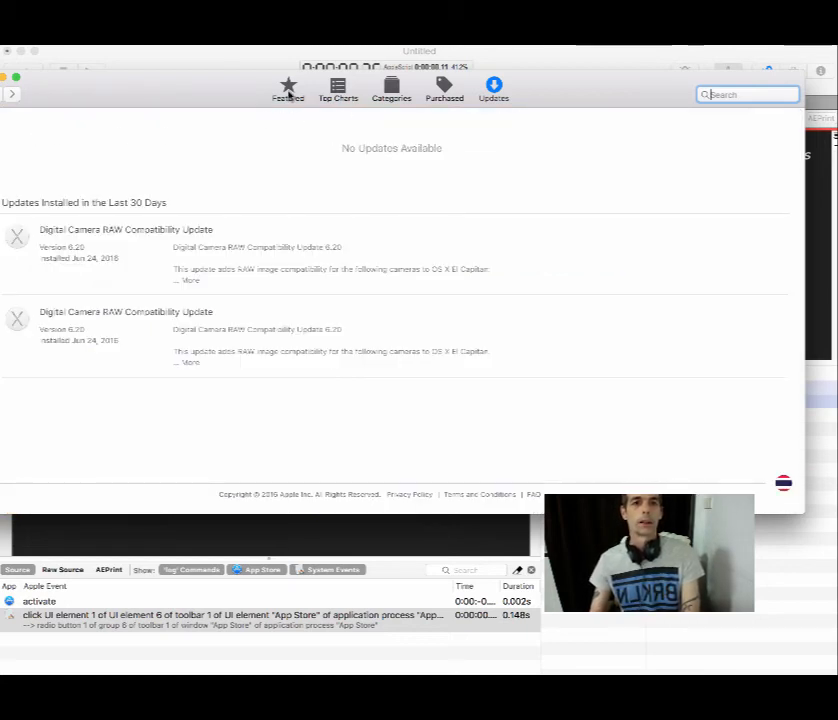
left_click(287, 86)
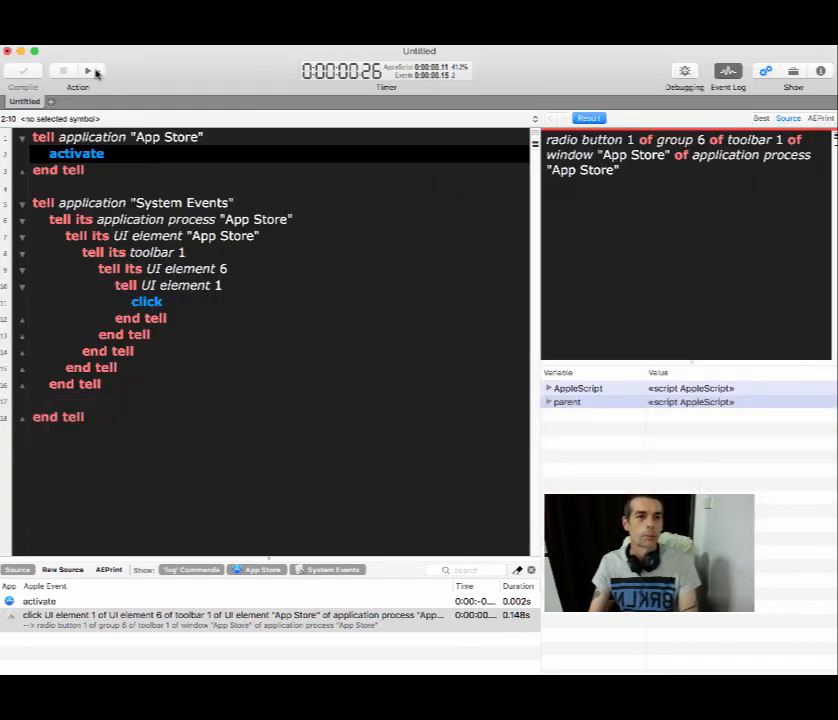
left_click(96, 71)
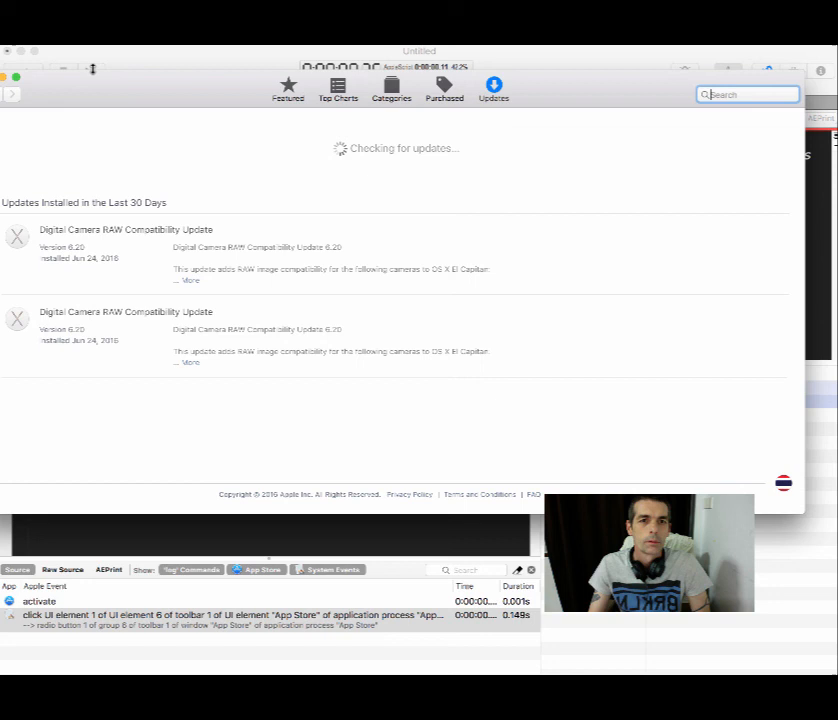